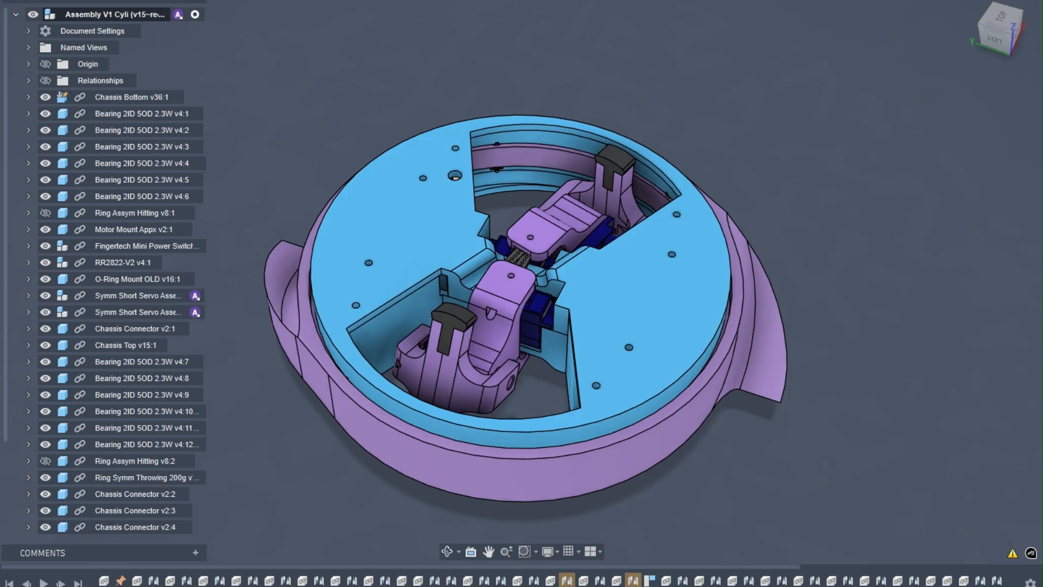
{"action": "mouse_move", "coordinate": [732, 151]}
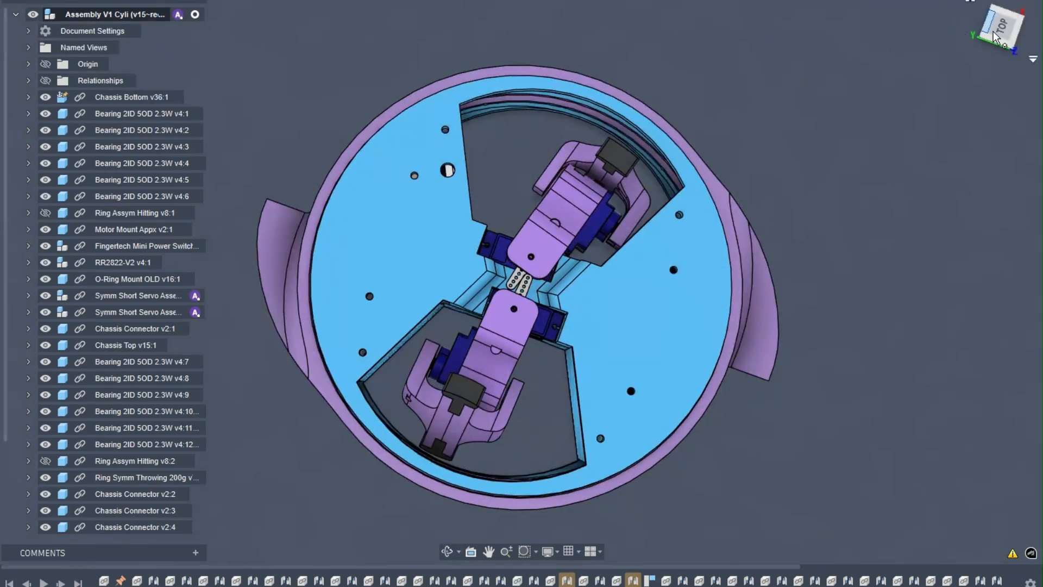
- Open the Symm Short Servo Assembly in its own document tab to view the servo and leg end
{"action": "left_click", "coordinate": [1000, 30]}
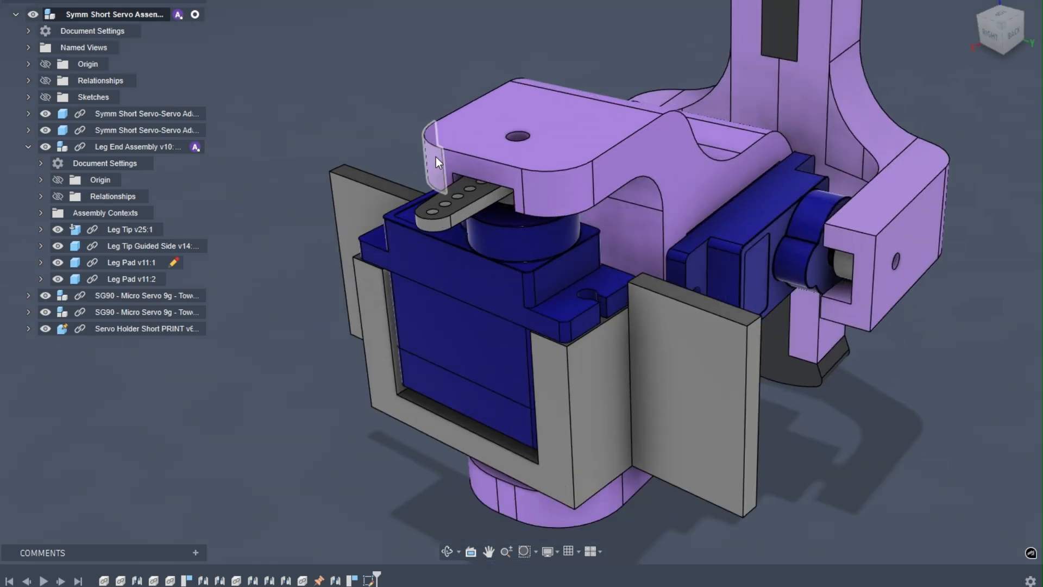
{"action": "left_click", "coordinate": [578, 136]}
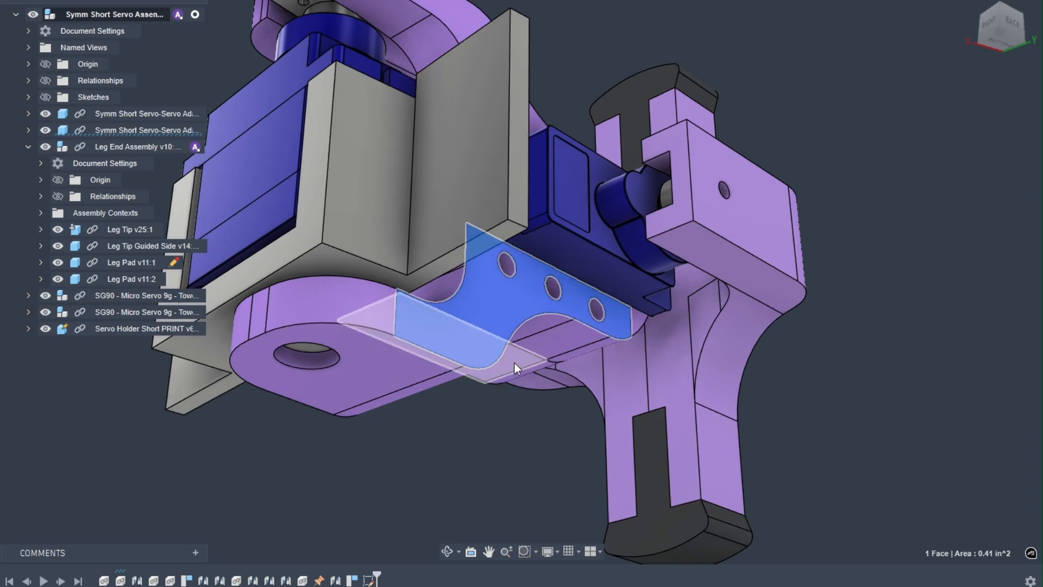
{"action": "mouse_move", "coordinate": [518, 370]}
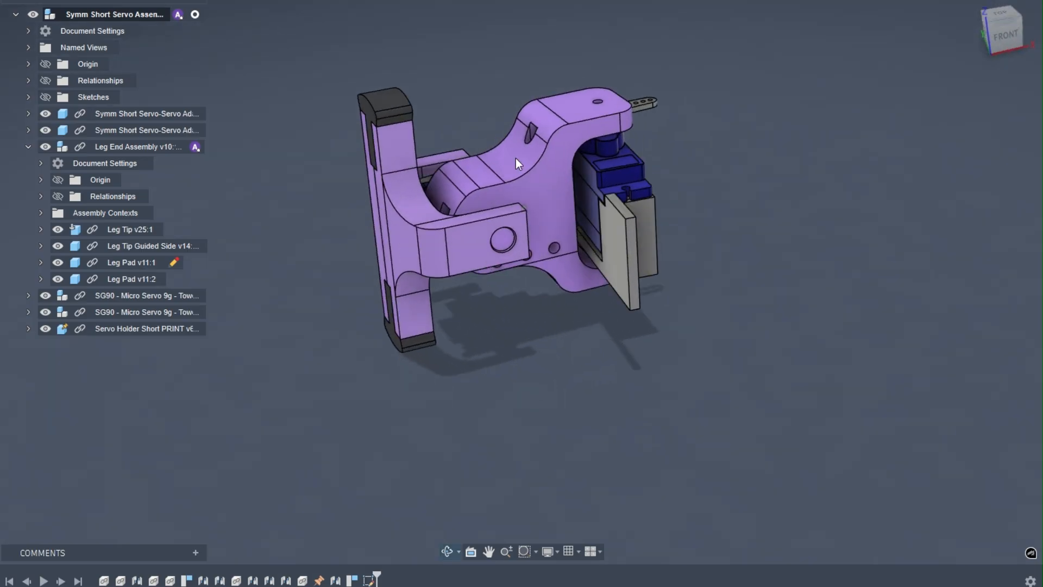
- Return to the Assembly V1 Cyli tab showing both servo legs in the chassis
{"action": "left_click", "coordinate": [509, 163]}
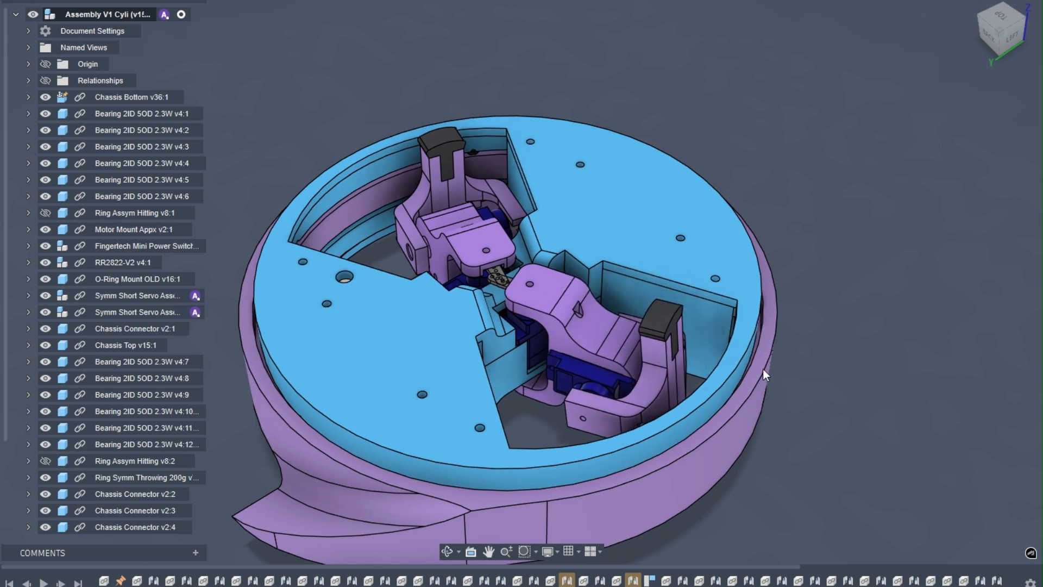
- Hide the Browser panel and orbit to view the servo arms inside the V1 chassis
{"action": "left_click", "coordinate": [598, 331]}
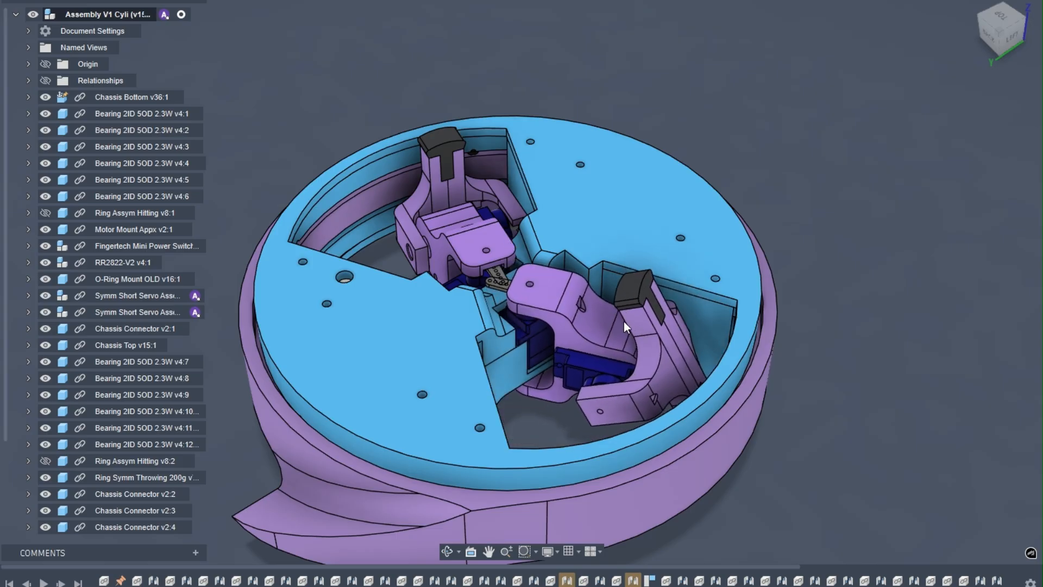
{"action": "left_click_drag", "start_coordinate": [625, 329], "coordinate": [758, 379]}
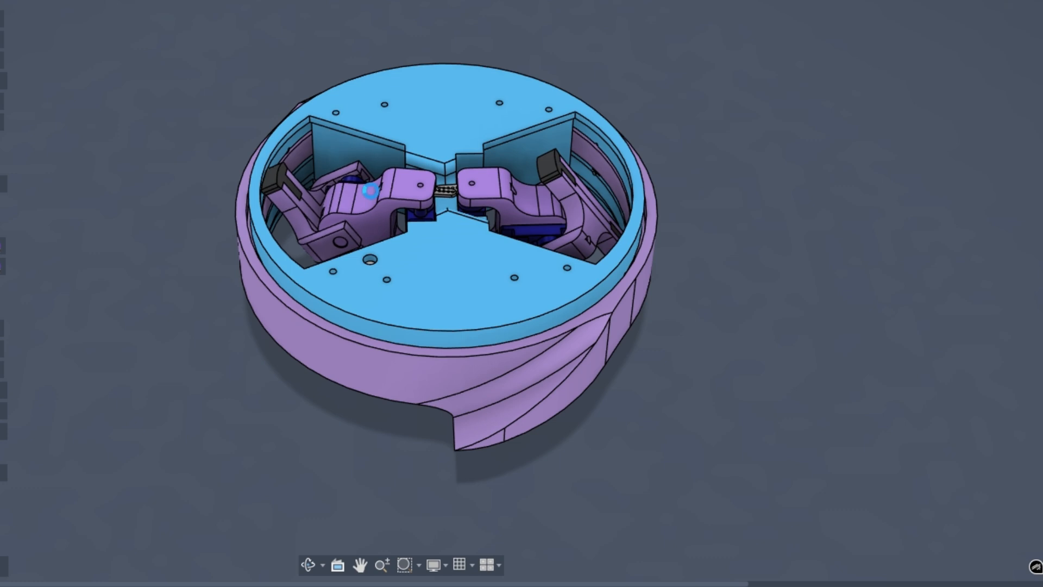
{"action": "left_click_drag", "start_coordinate": [446, 200], "coordinate": [542, 93]}
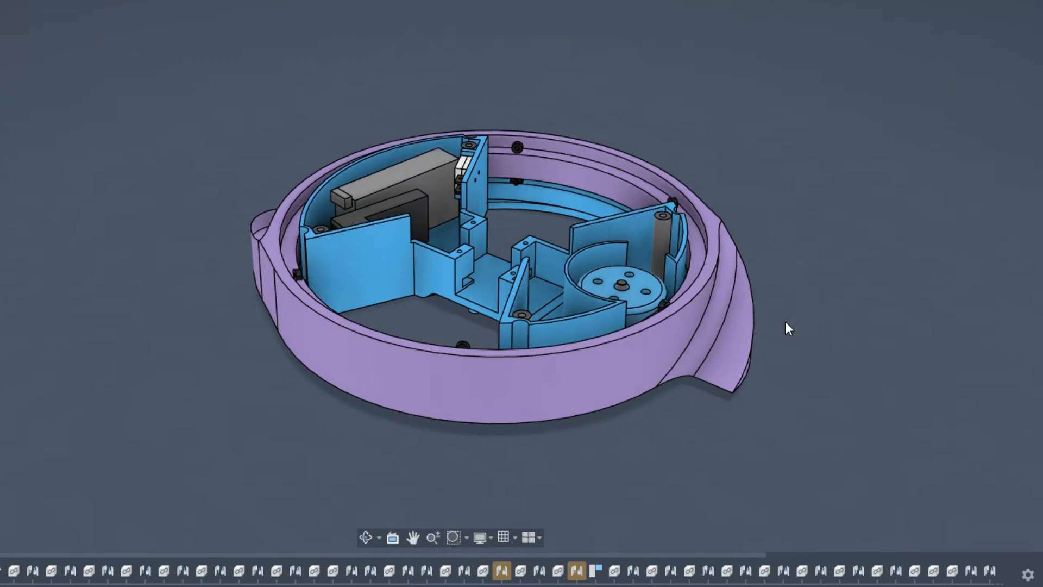
{"action": "mouse_move", "coordinate": [763, 294]}
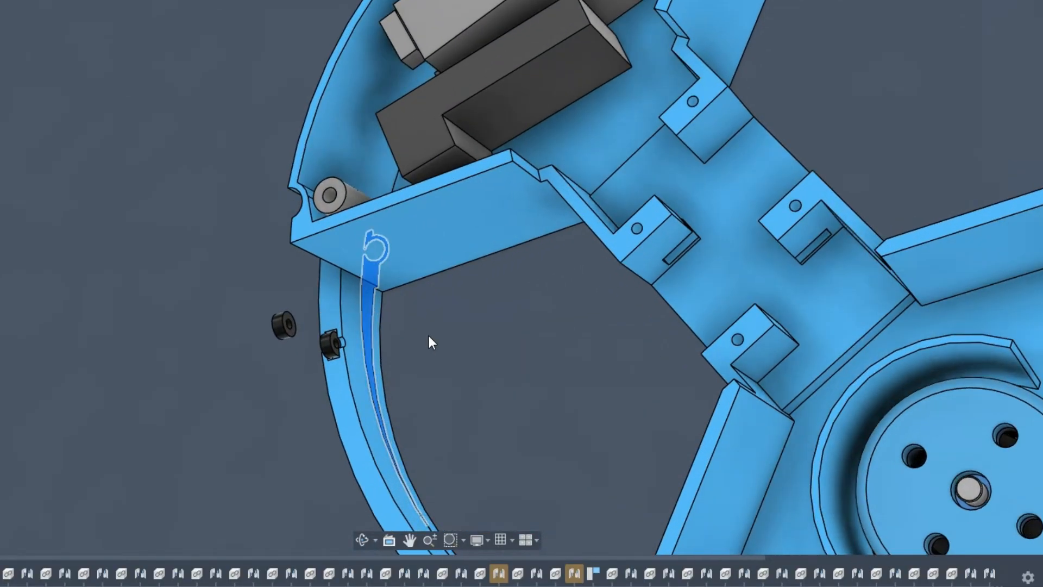
{"action": "left_click_drag", "start_coordinate": [430, 343], "coordinate": [472, 346]}
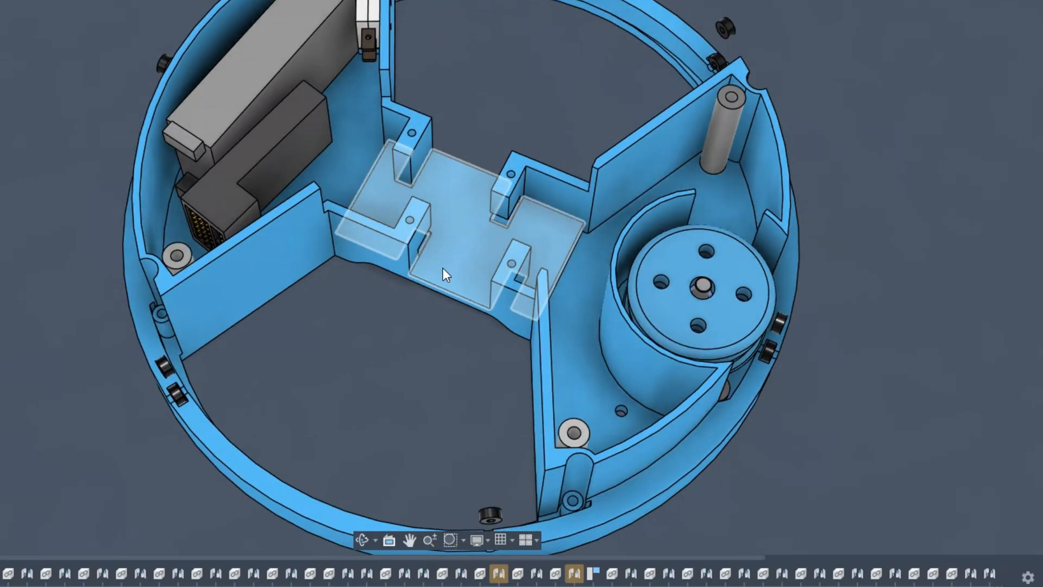
{"action": "left_click_drag", "start_coordinate": [446, 276], "coordinate": [326, 306]}
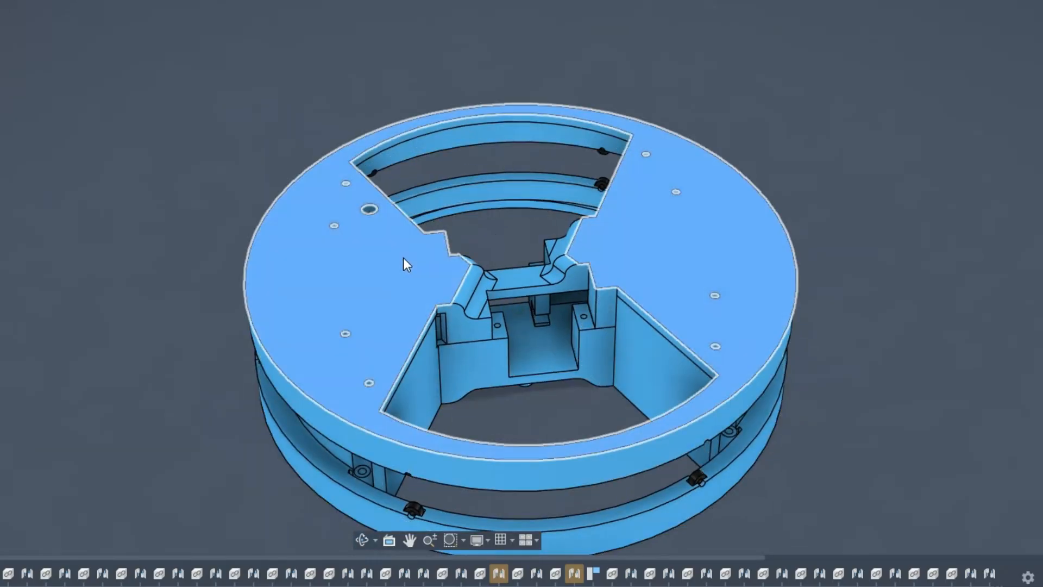
{"action": "mouse_move", "coordinate": [434, 252]}
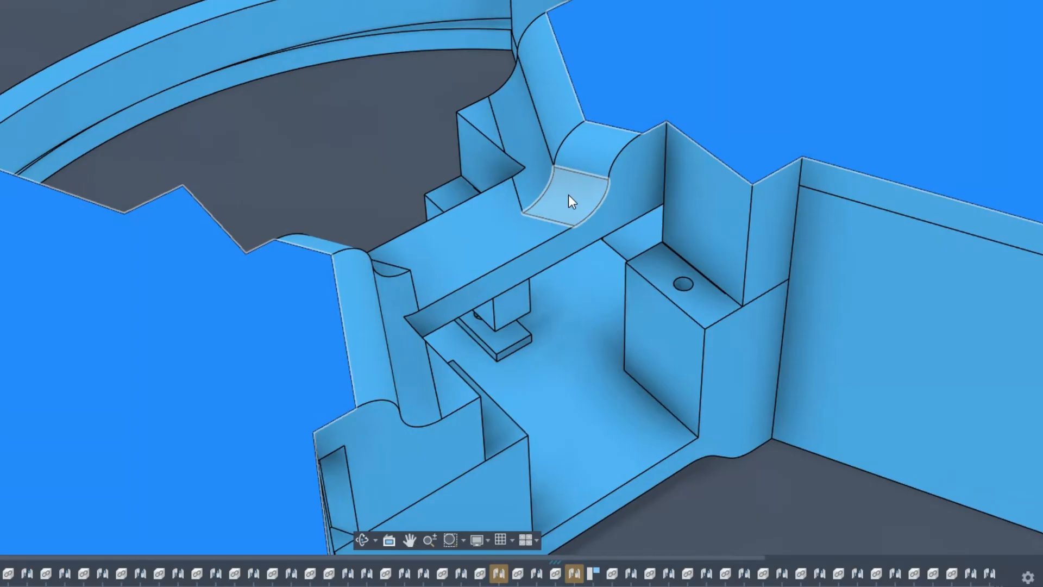
{"action": "mouse_move", "coordinate": [577, 210]}
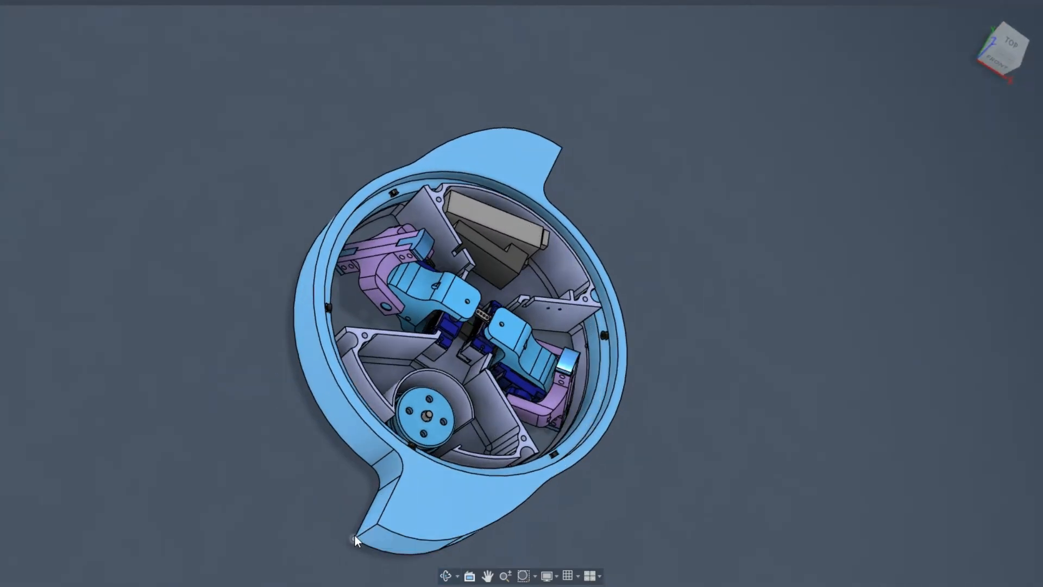
{"action": "left_click_drag", "start_coordinate": [356, 539], "coordinate": [702, 302]}
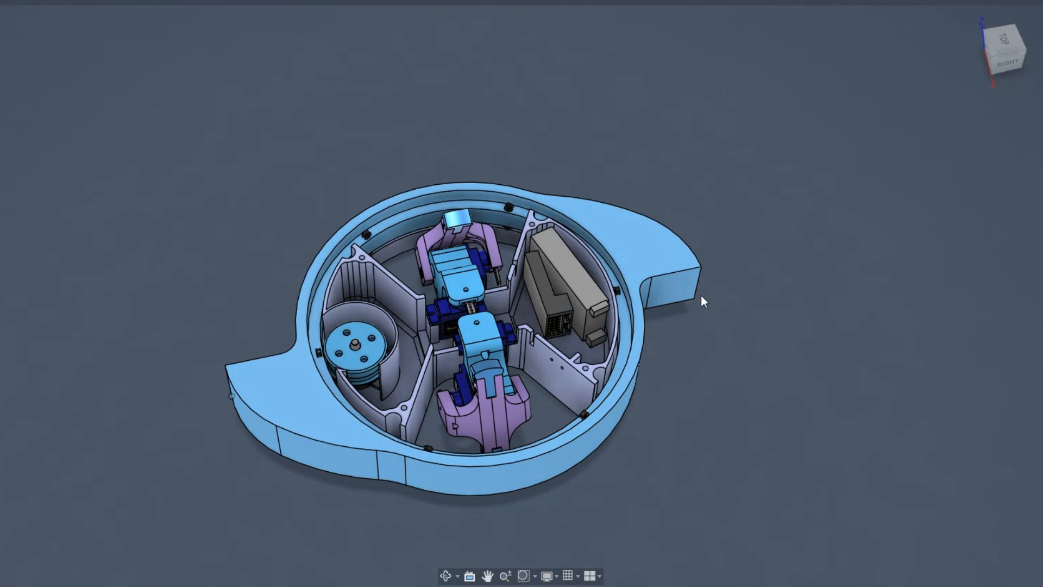
{"action": "left_click_drag", "start_coordinate": [704, 301], "coordinate": [786, 331]}
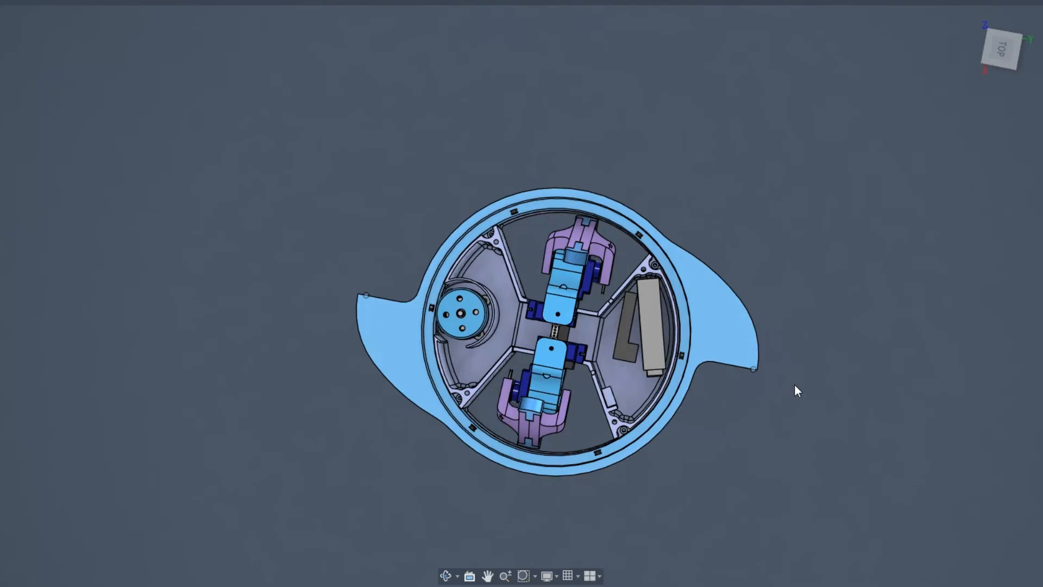
{"action": "mouse_move", "coordinate": [830, 428]}
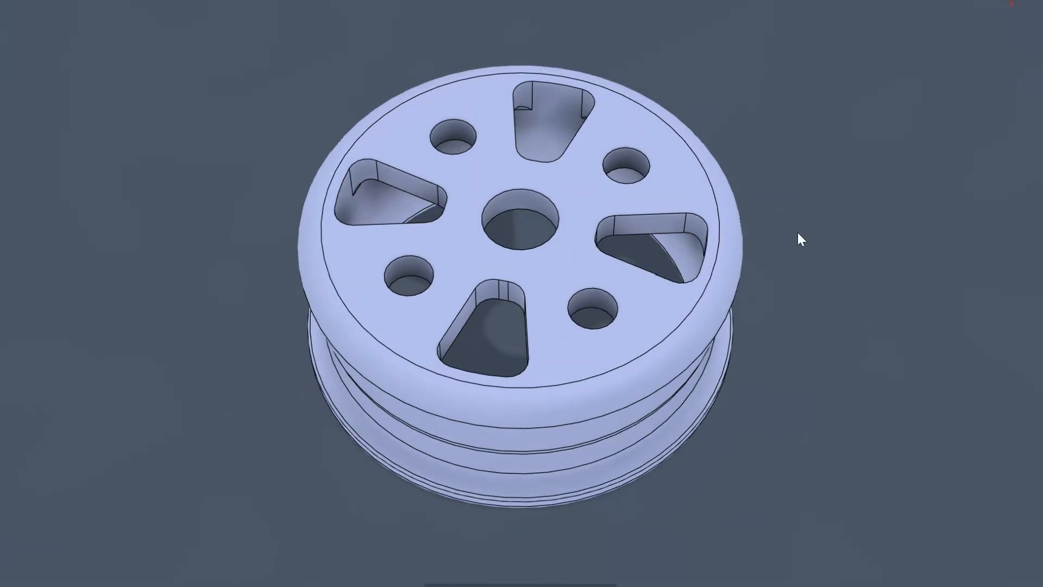
{"action": "mouse_move", "coordinate": [350, 41]}
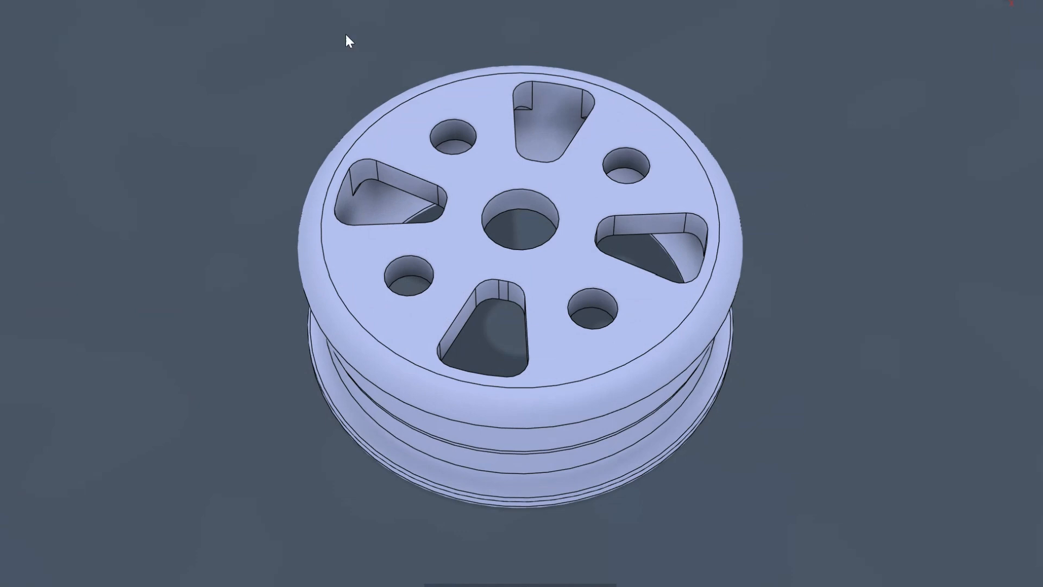